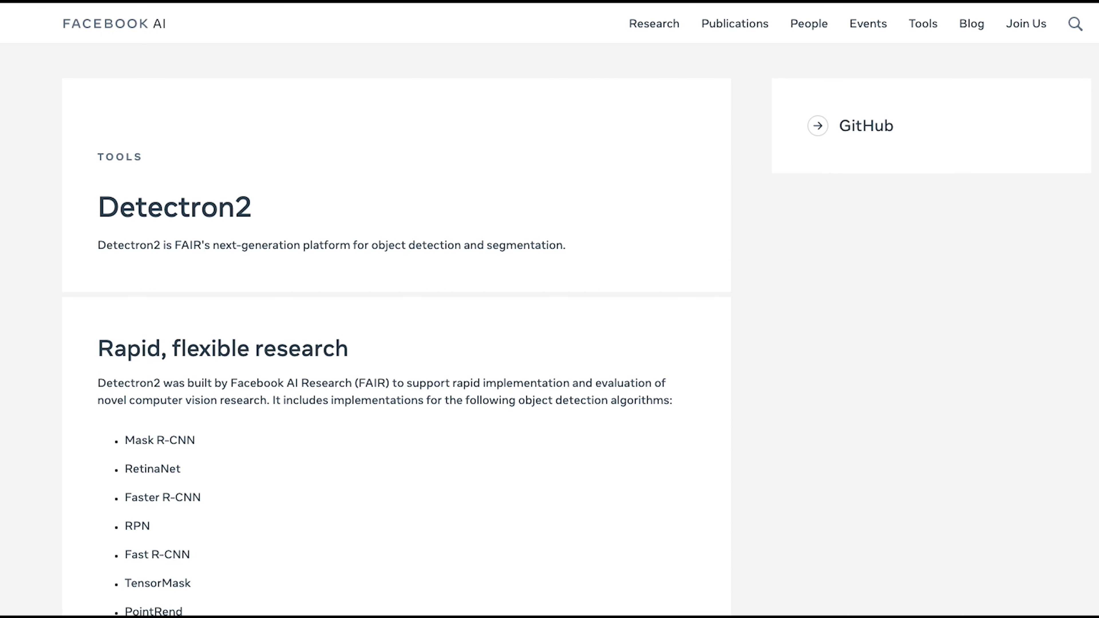
# - Scroll the Getting Started tutorial, then switch to the YouTube video 'Using Machine Learning with Detectron2'
pyautogui.scroll(-3)
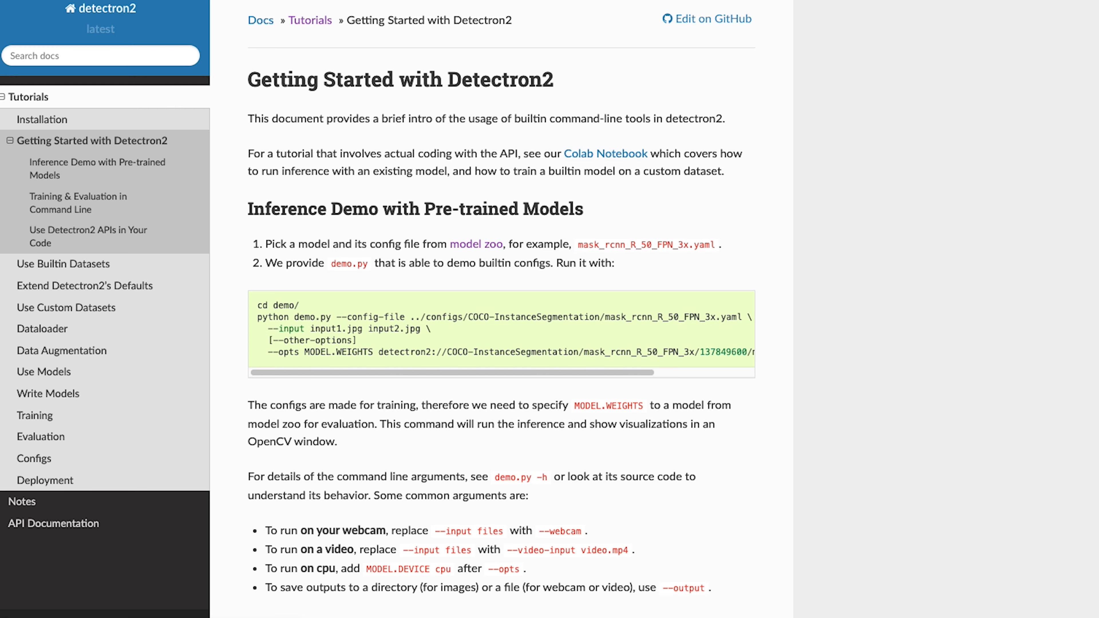
pyautogui.click(310, 19)
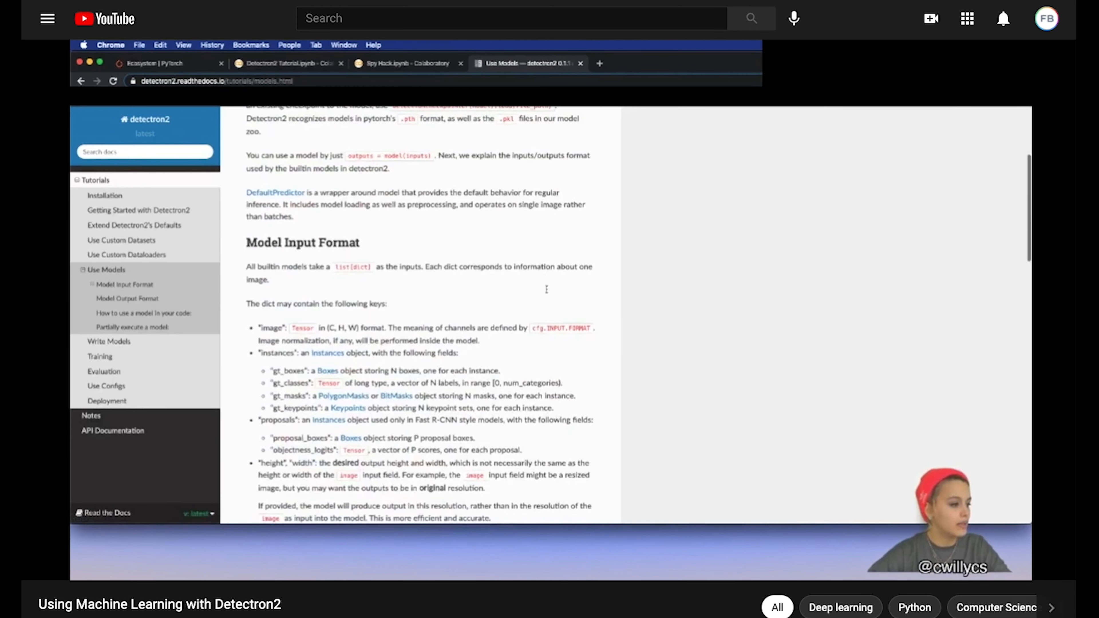
pyautogui.click(406, 63)
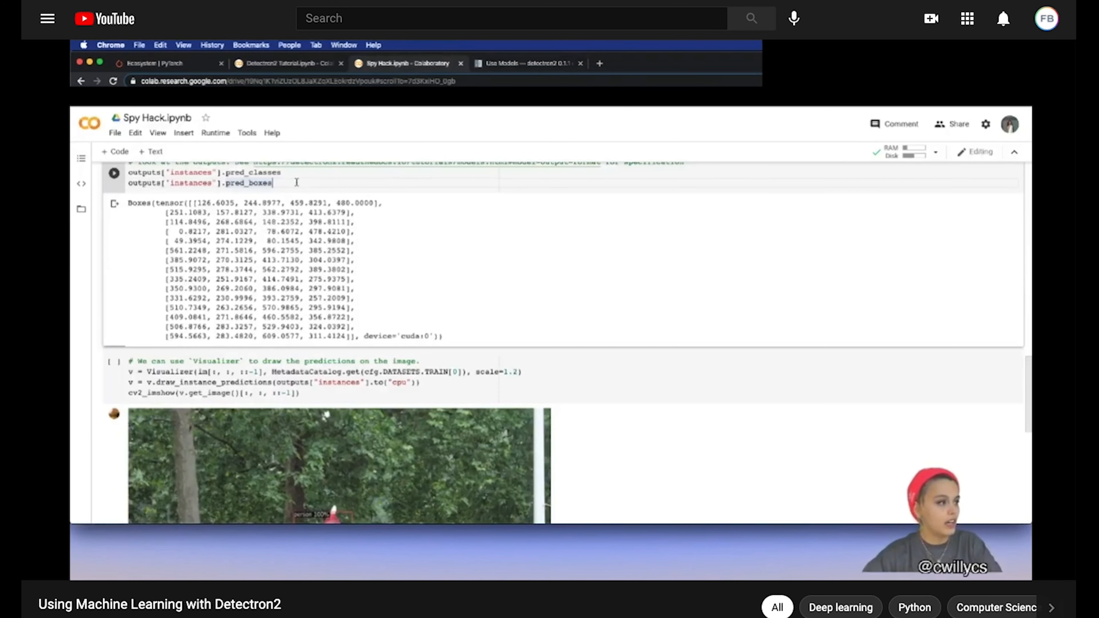